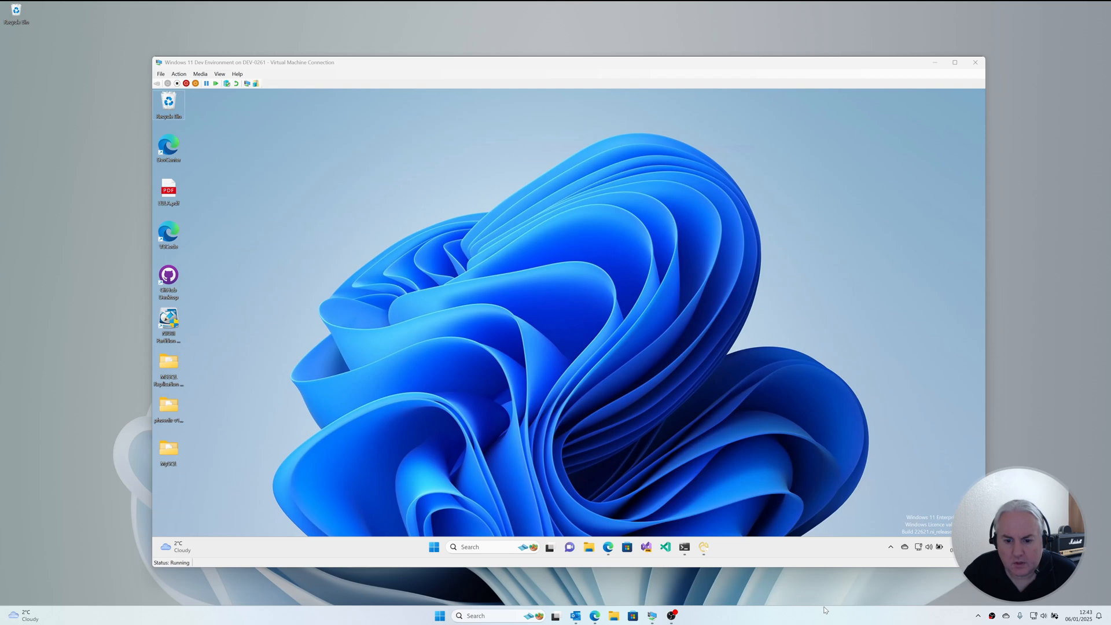
mouse_move(714, 534)
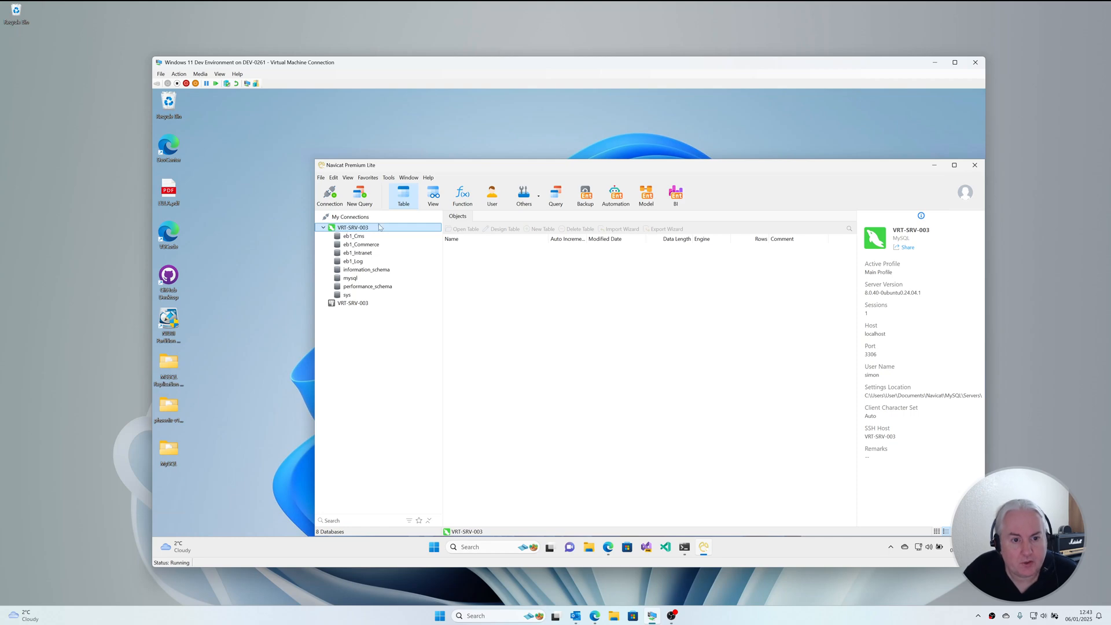
- Expand the PostgreSQL connection and confirm postgres > public has no tables
left_click(353, 302)
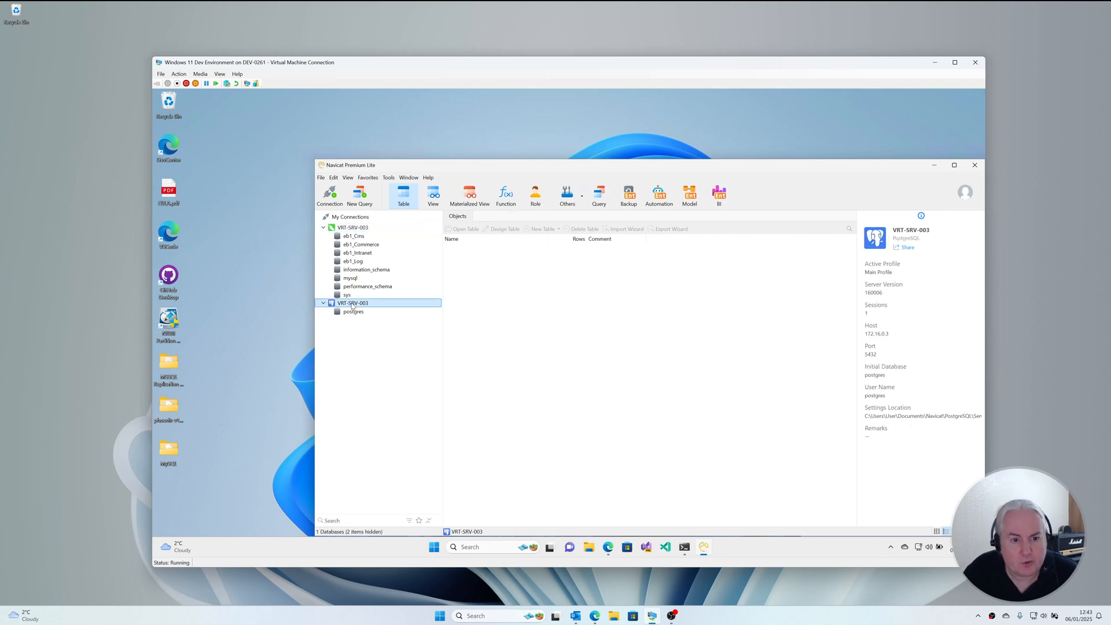
double_click(353, 312)
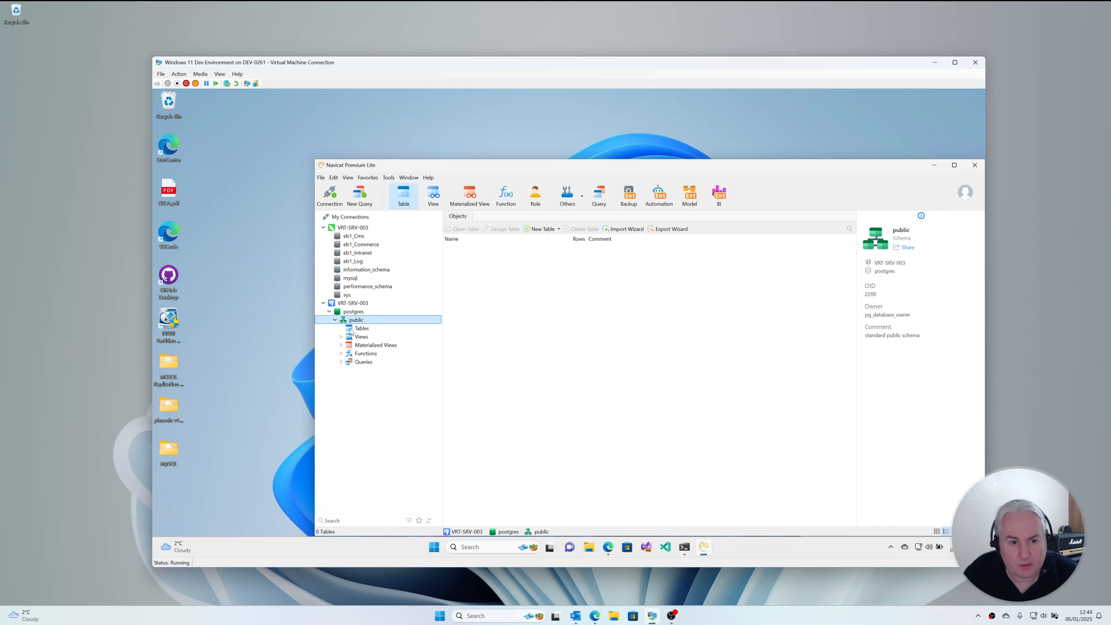
left_click(353, 312)
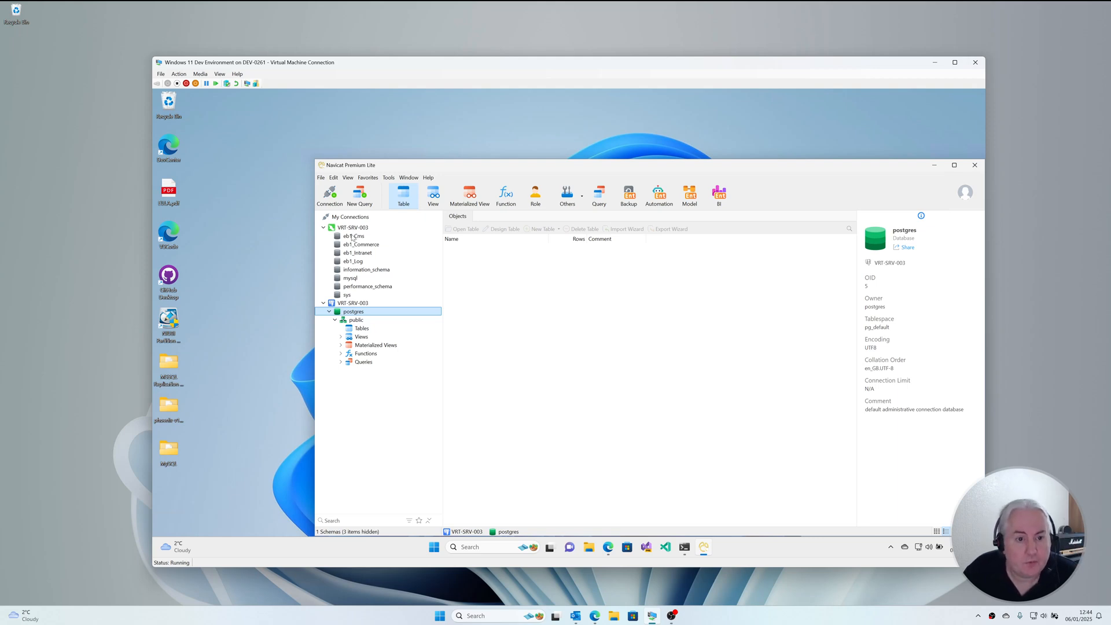
- Browse the tables of eb1_Cms, eb1_Commerce, eb1_Intranet and eb1_Log, then launch Windows Terminal
left_click(354, 236)
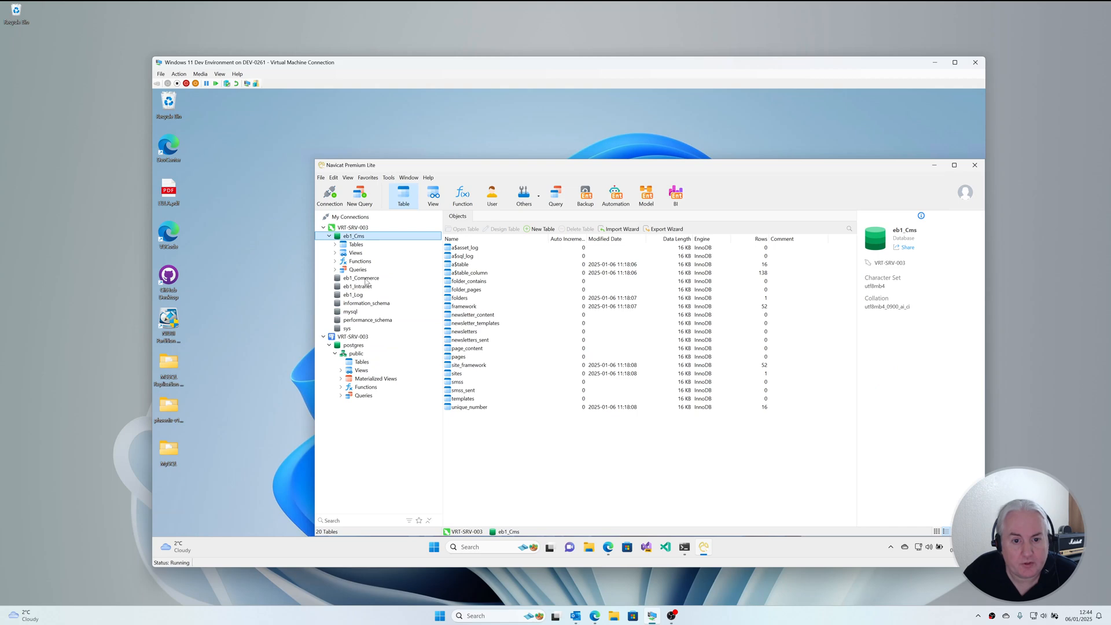
left_click(362, 277)
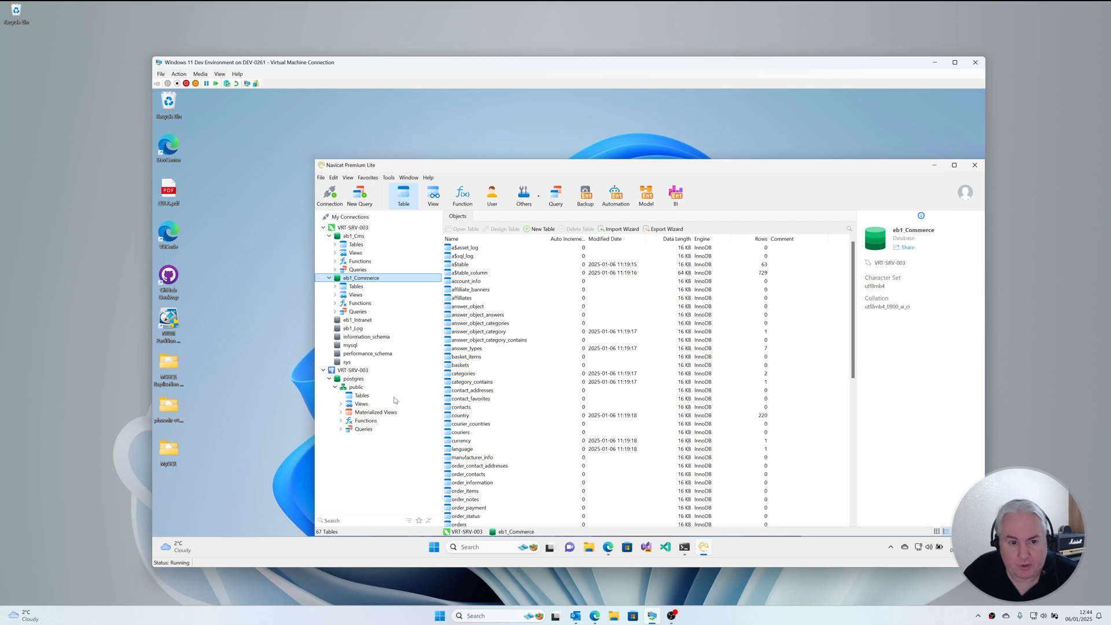
left_click(357, 320)
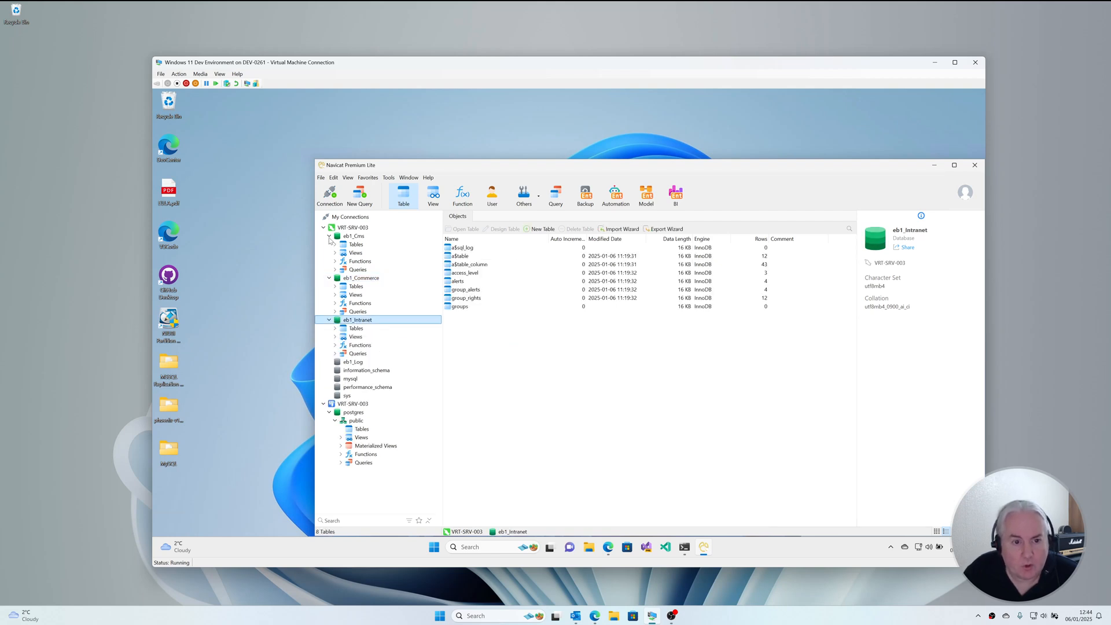
left_click(329, 236)
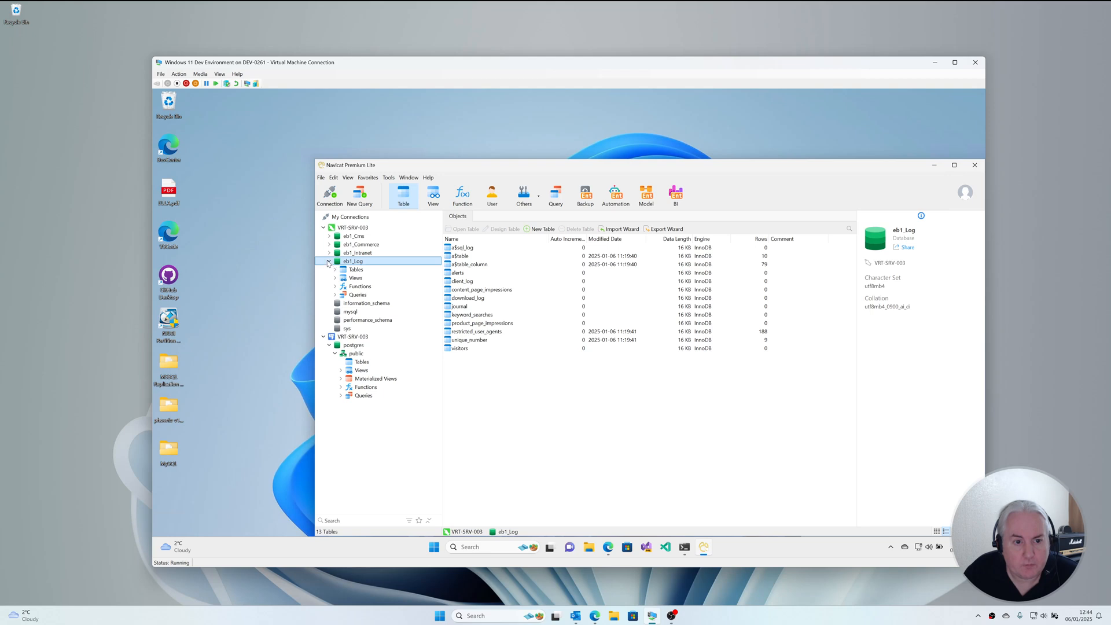
left_click(328, 261)
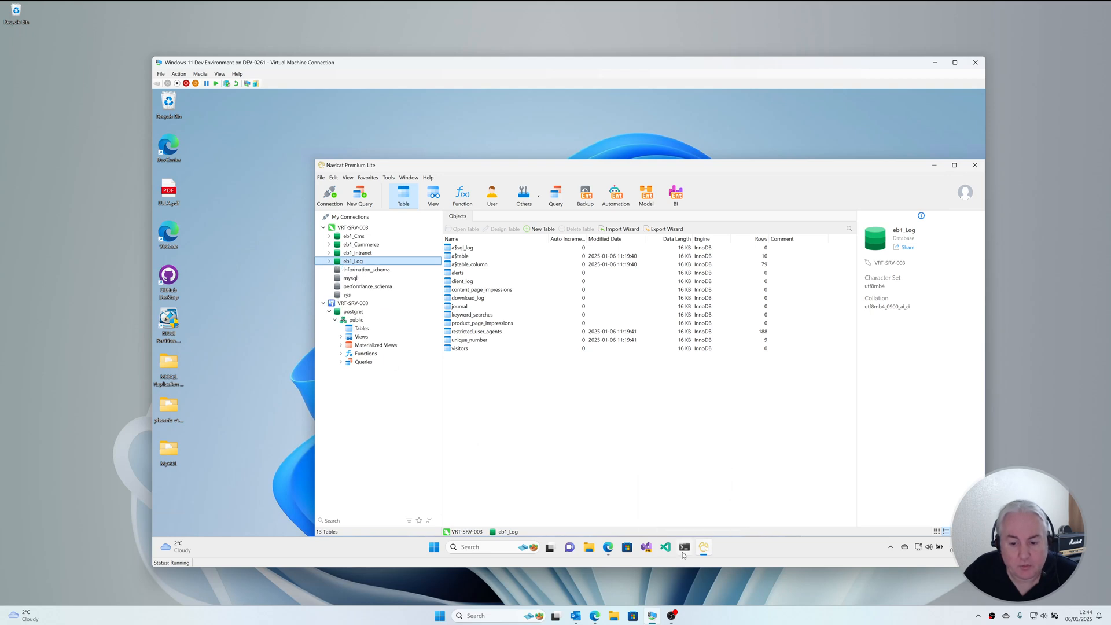
left_click(684, 546)
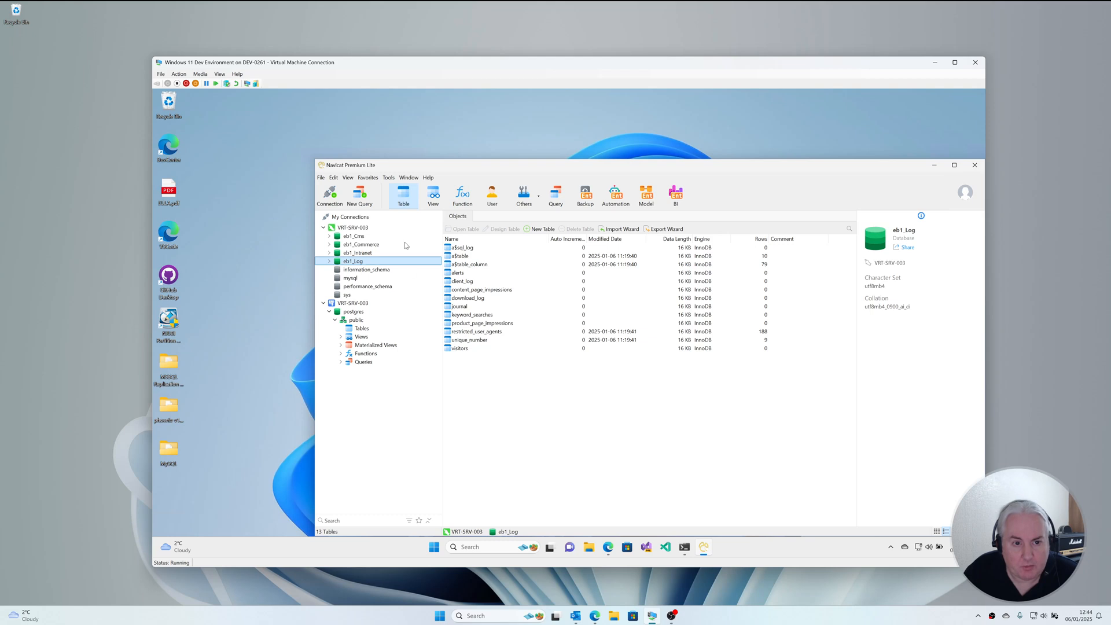
mouse_move(367, 287)
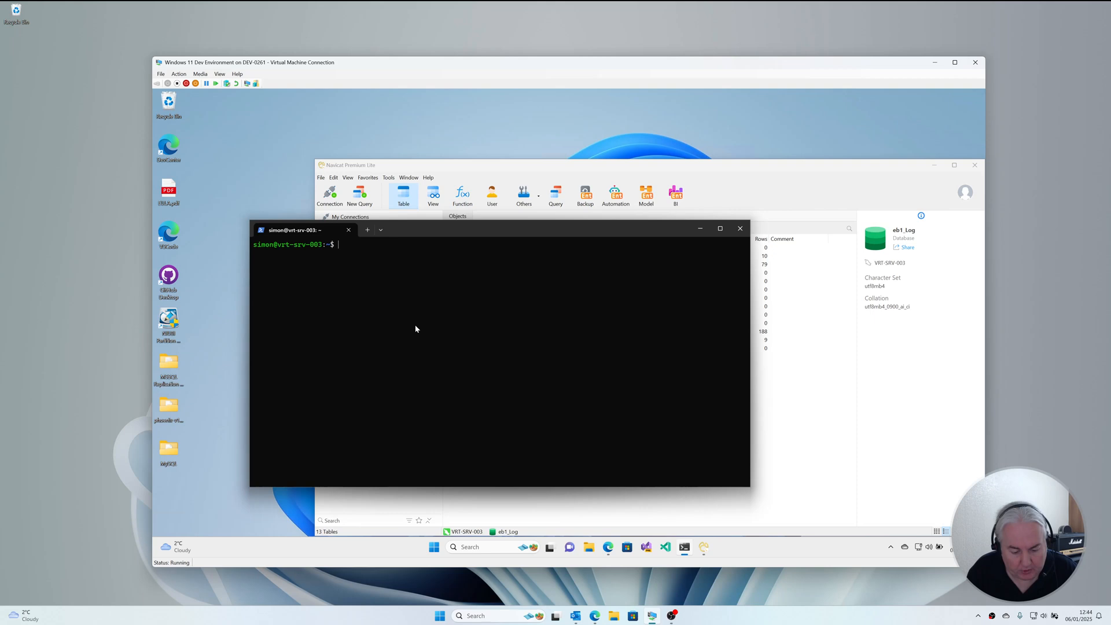
- Enter pgloader-bundle-3.6.9/ and list its contents with ls -la
type("c")
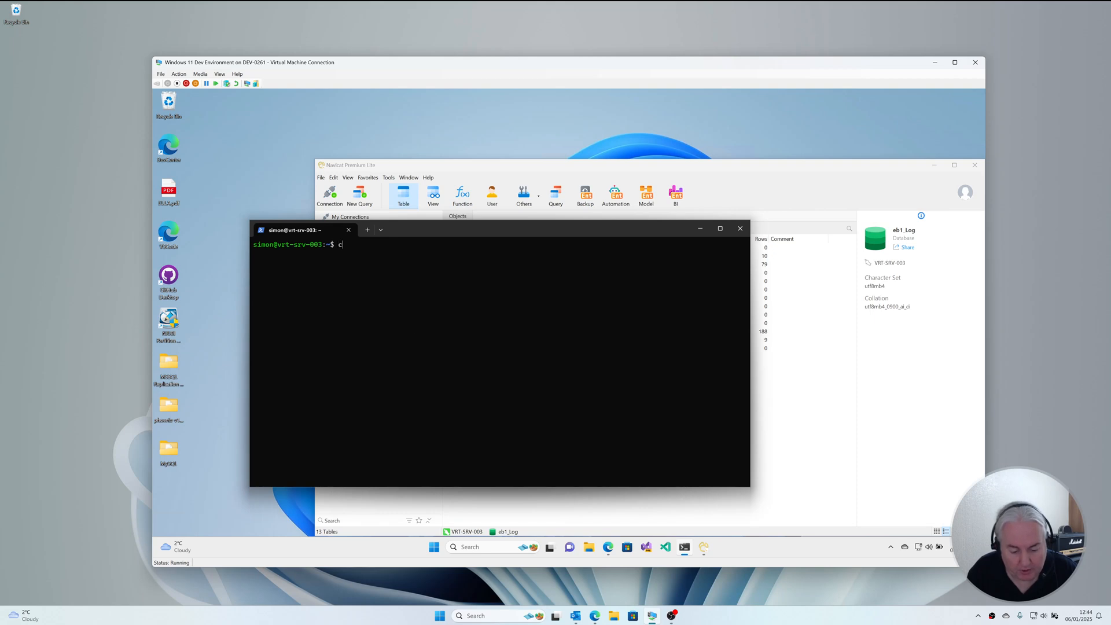
type("d pgloader-bundle-3.6.9/")
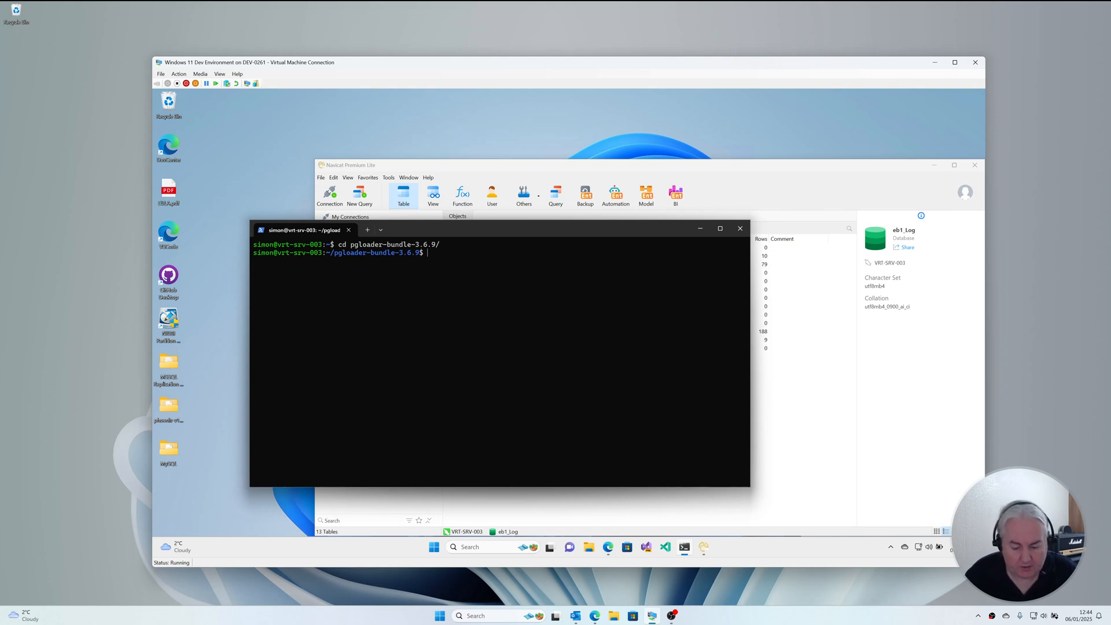
type("ls -la")
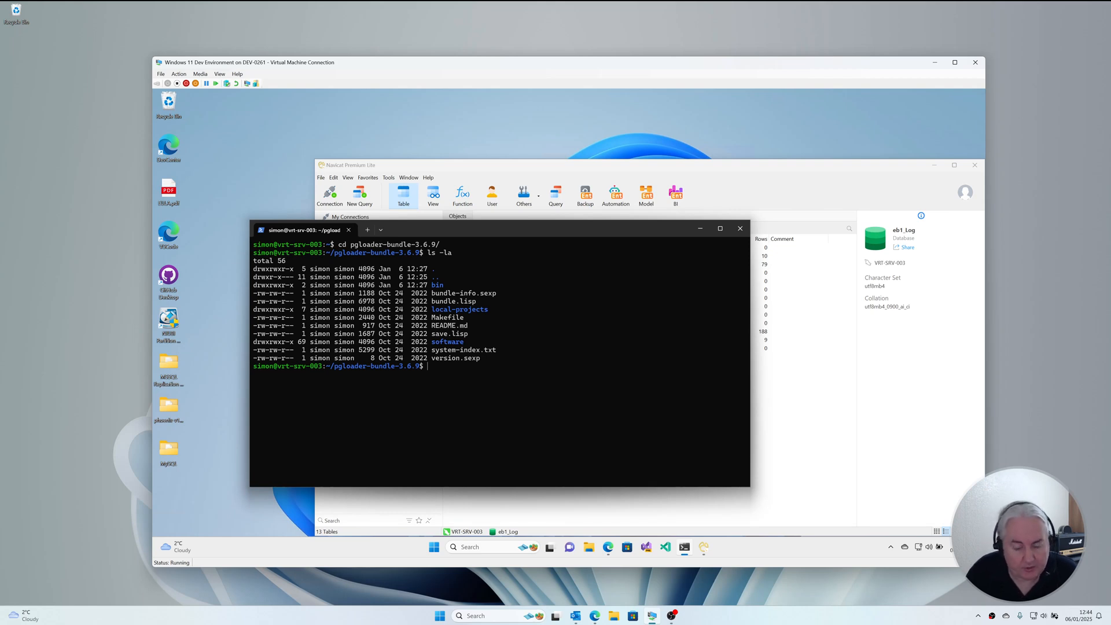
- Return to the home directory and type the createdb plus pgloader command for eb1_Commerce
type("c")
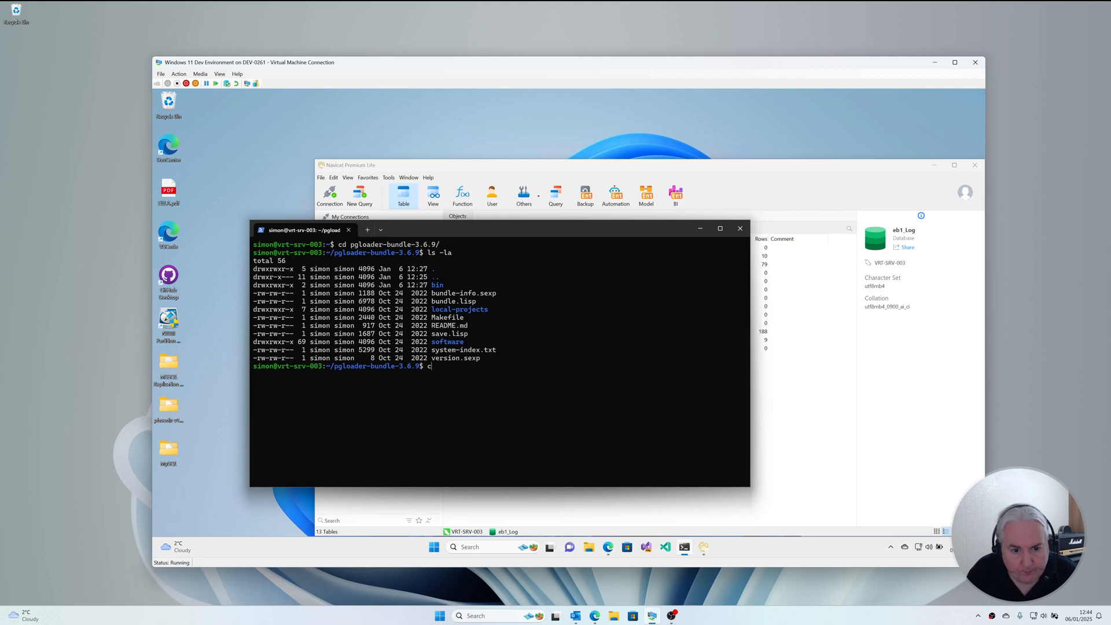
key("Backspace")
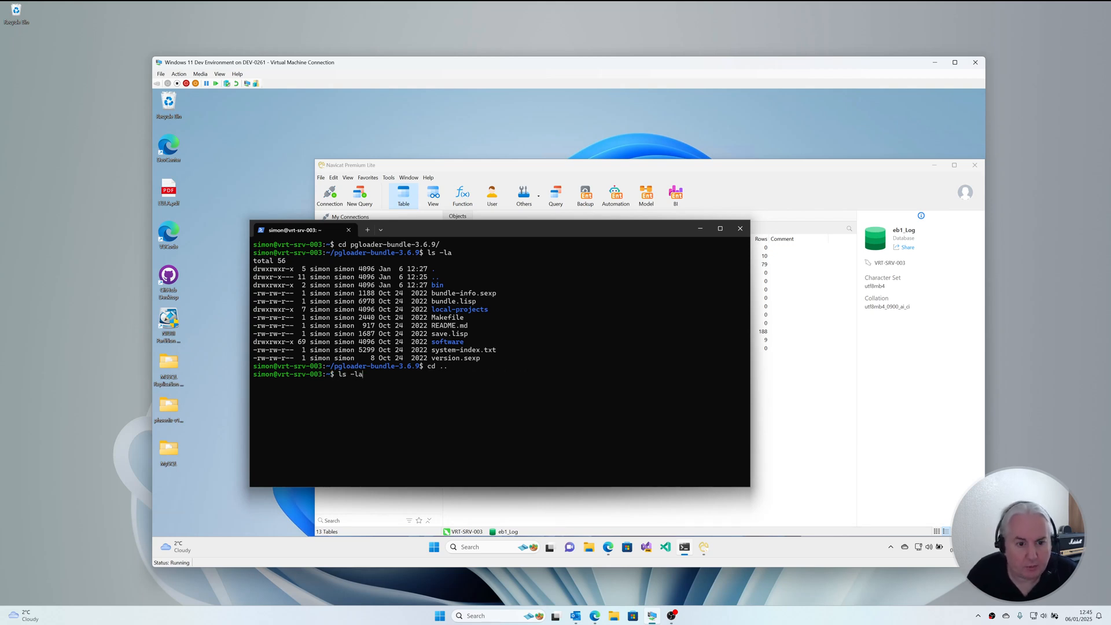
type("sudo createdb eb1_Commerce; sudo pgloader mysql://root@localhost/eb1_Commerce postgresql:///eb1_Commerce")
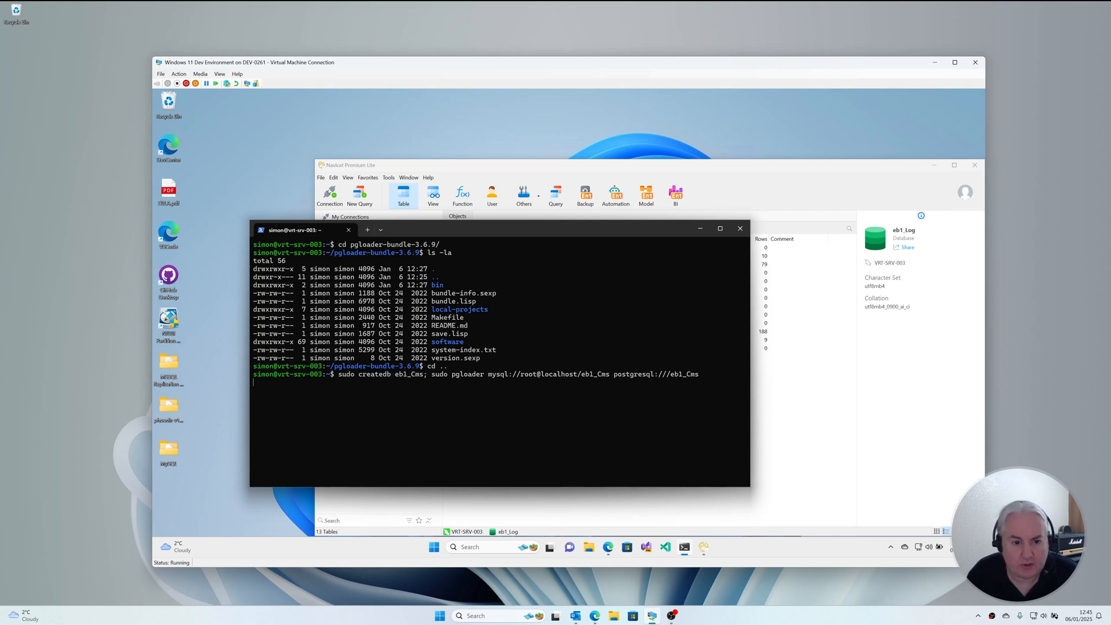
- Run createdb and pgloader for eb1_Cms, importing 276 rows into PostgreSQL
key("Return")
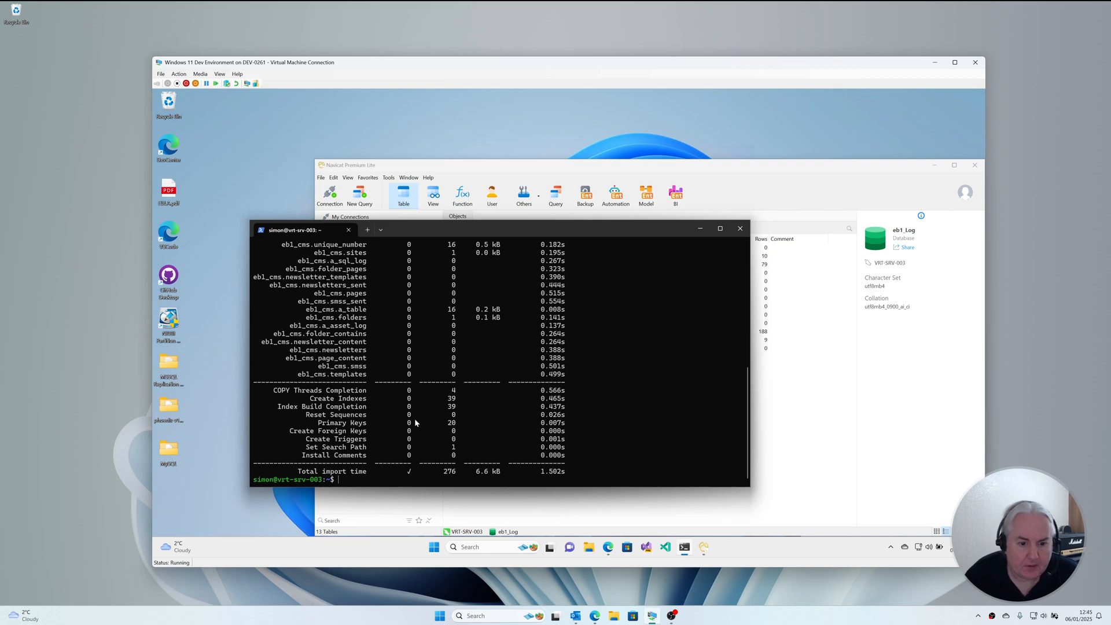
- Create and pgloader-migrate eb1_Log (286 rows) and eb1_Intranet (78 rows)
type("sudo createdb eb1_Cms; sudo pgloader mysql://root@localhost/eb1_Cms postgresql:///eb1_Cms")
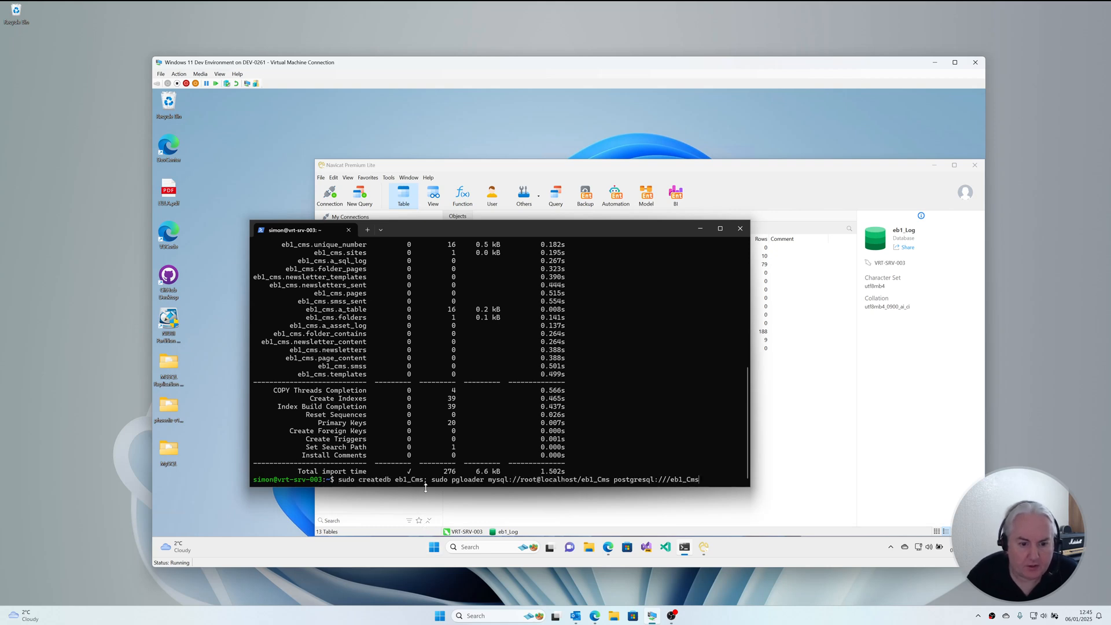
type("ls -la")
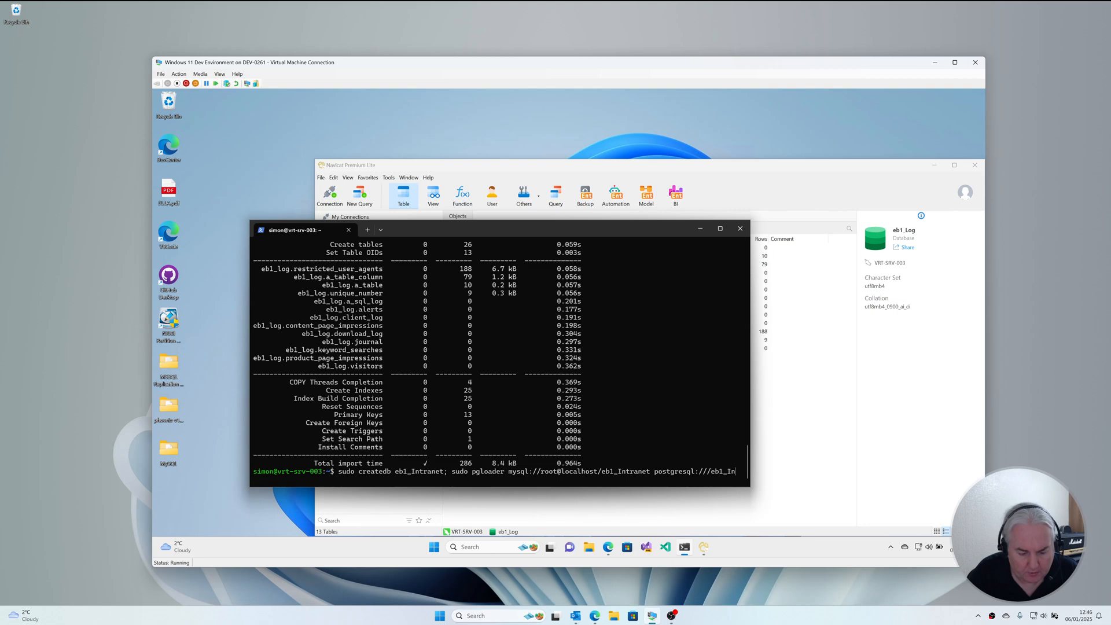
type("ranet")
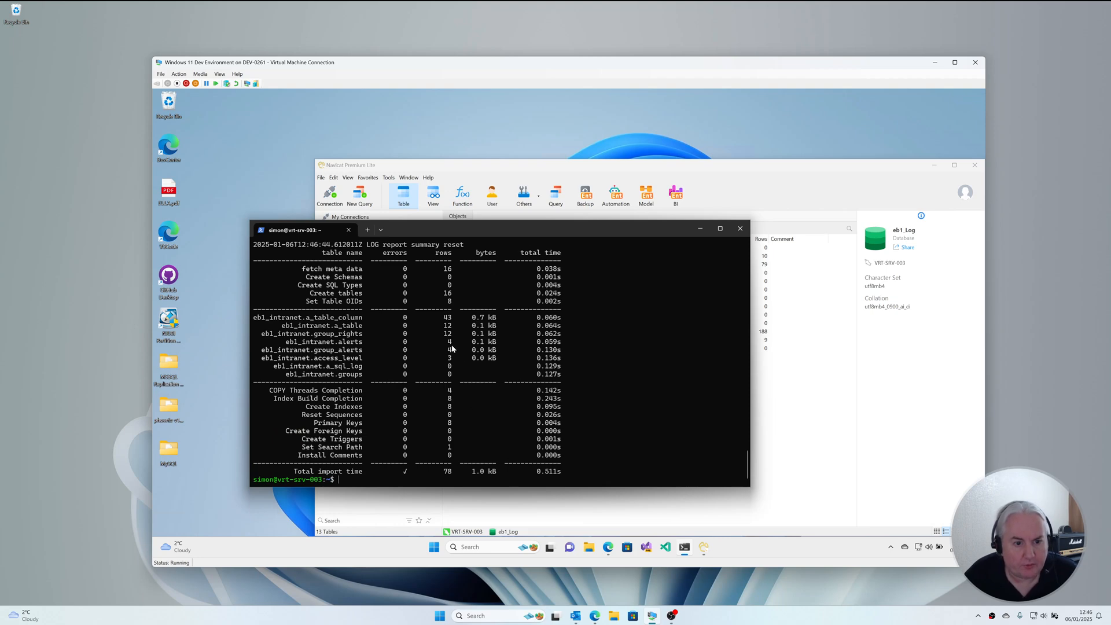
mouse_move(401, 503)
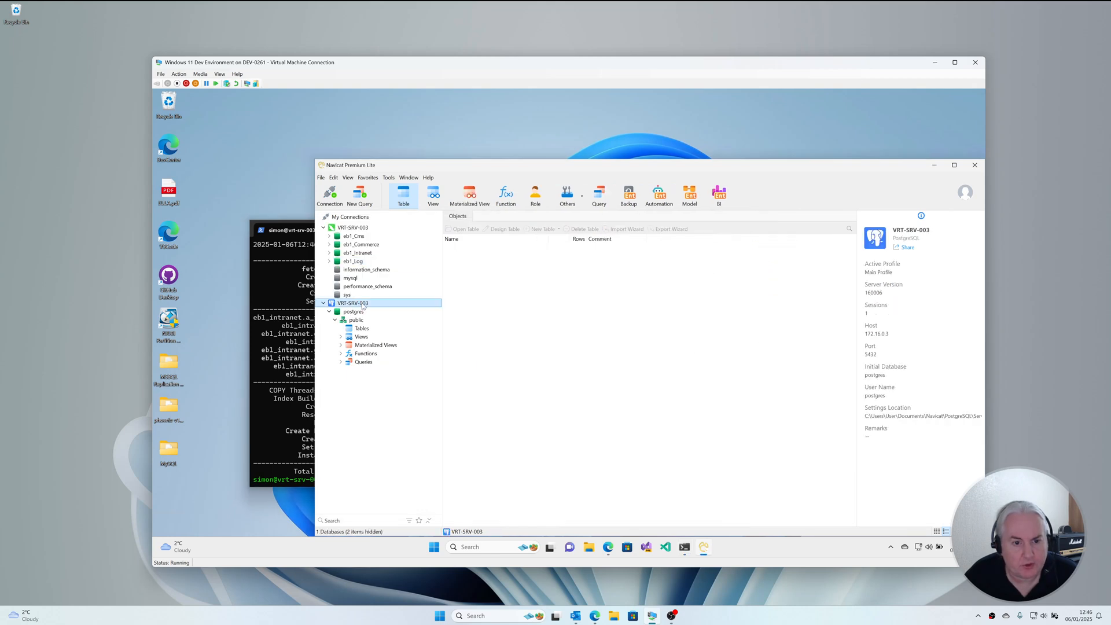
- Refresh the PostgreSQL connection, expand eb1_Commerce and eb1_Intranet, and show eb1_cms tables
right_click(353, 303)
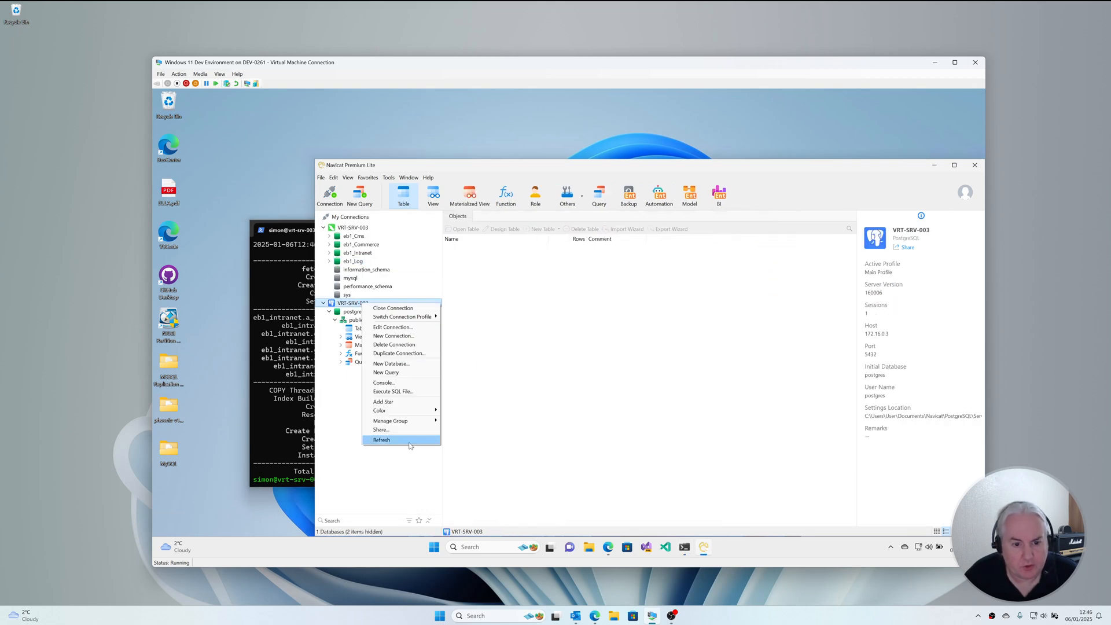
left_click(382, 439)
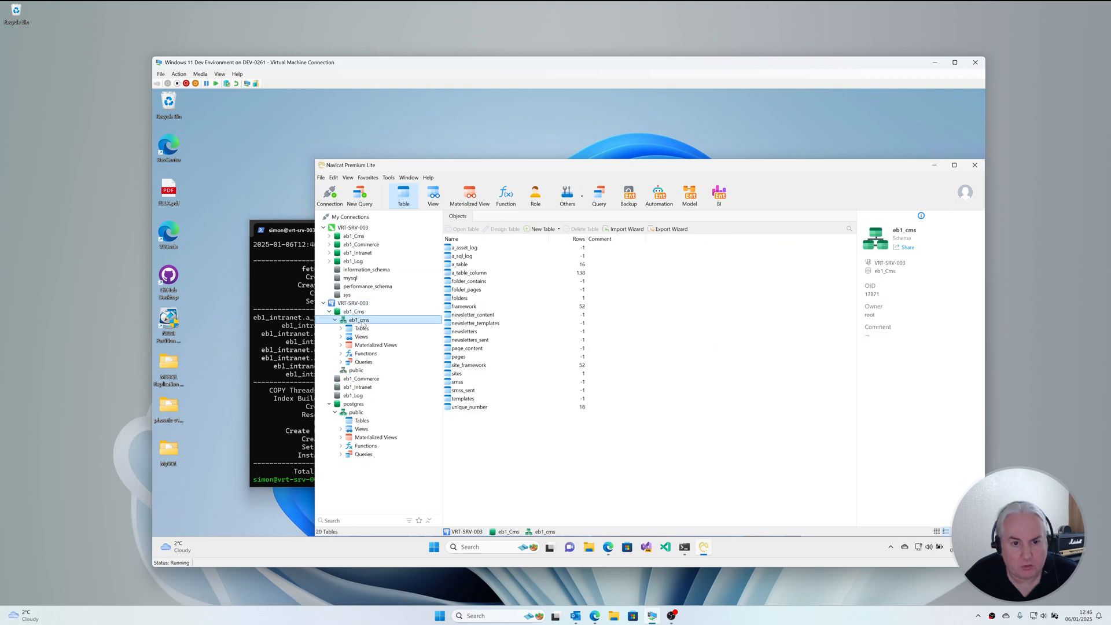
left_click(361, 378)
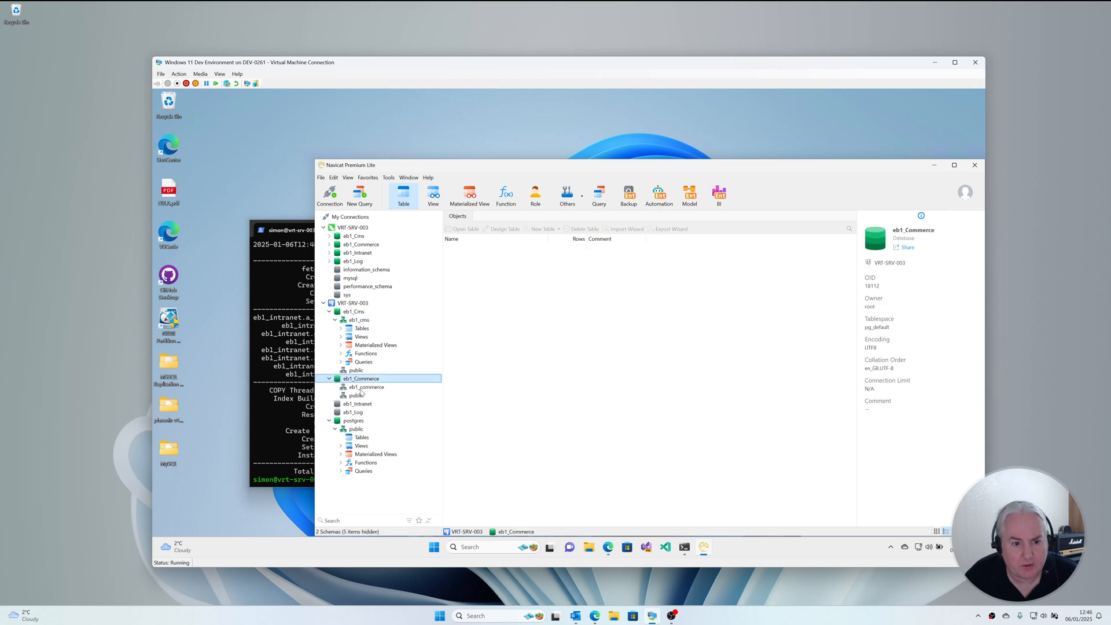
left_click(356, 387)
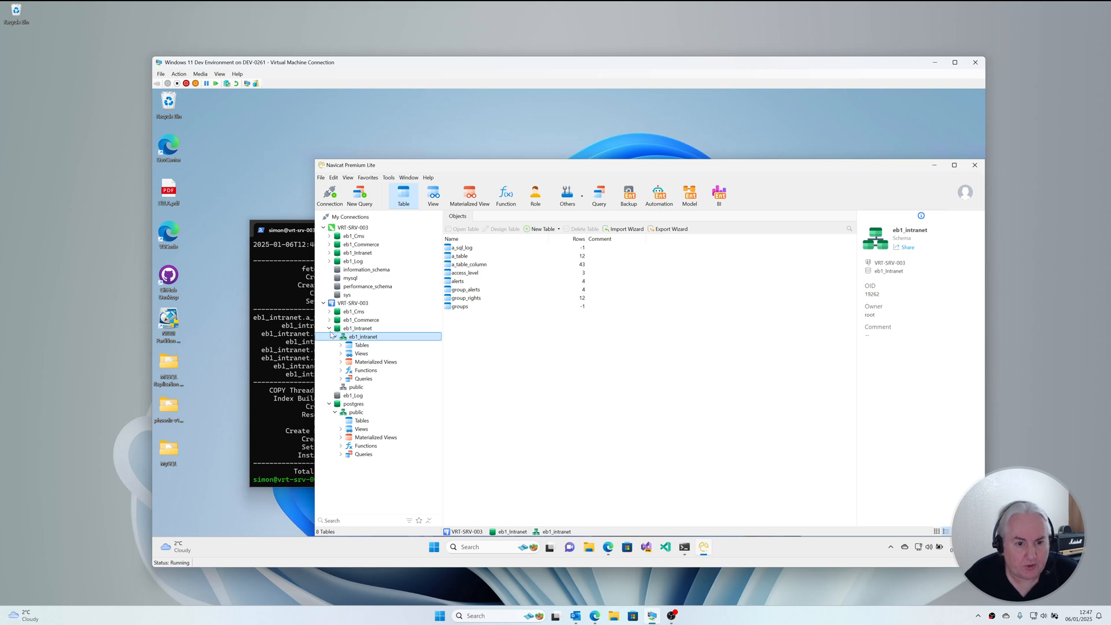
left_click(358, 328)
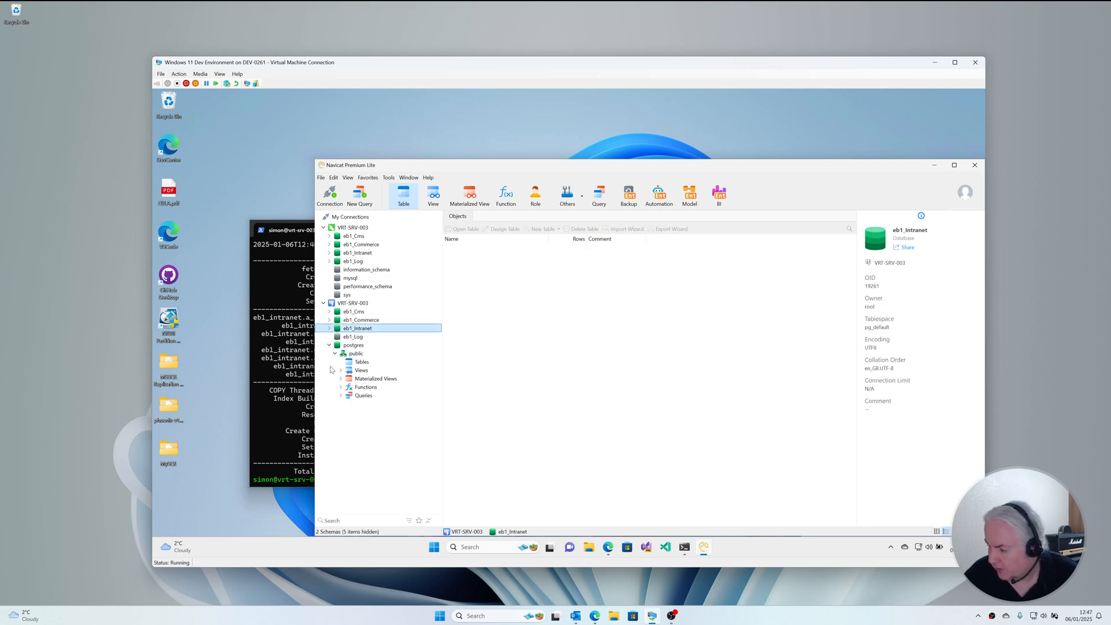
left_click(354, 337)
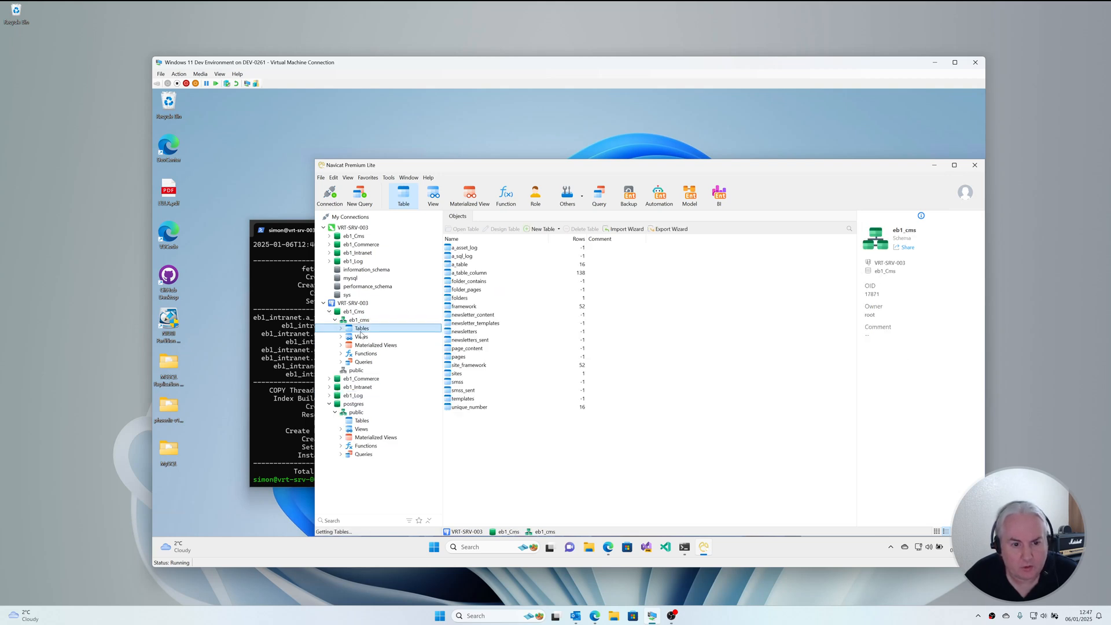
- Open the folders table from PostgreSQL eb1_cms and from MySQL eb1_Cms
right_click(459, 297)
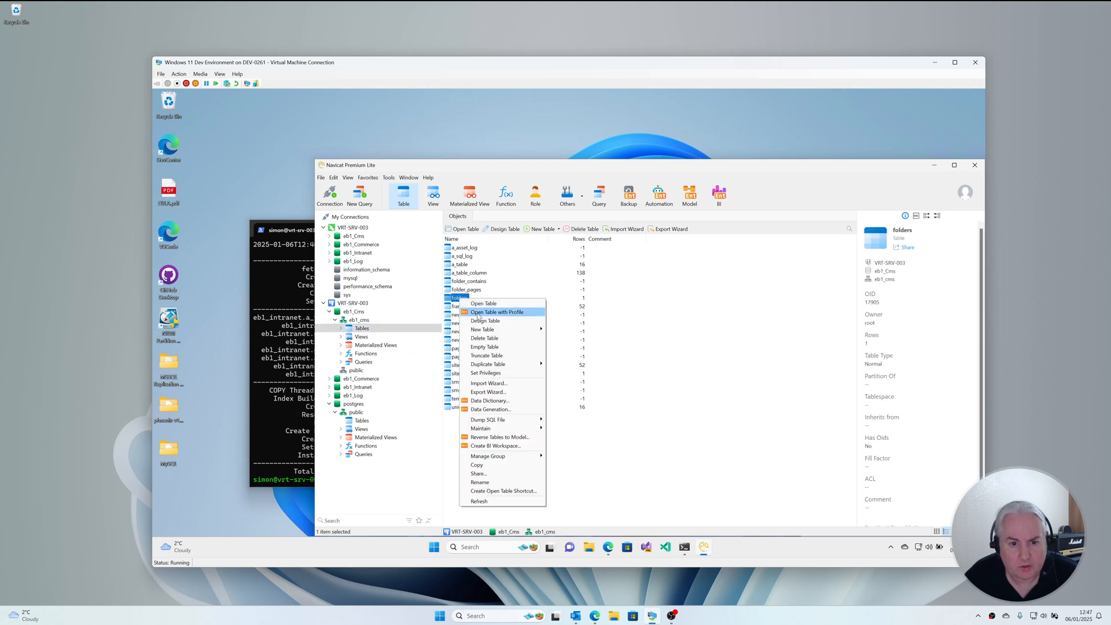
left_click(482, 303)
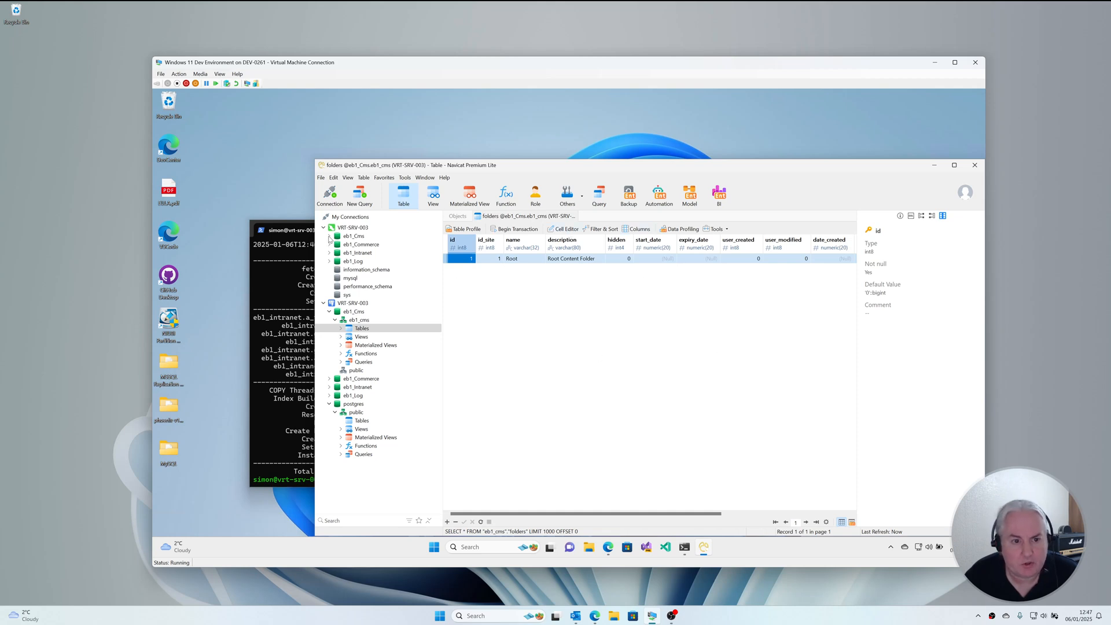
left_click(354, 237)
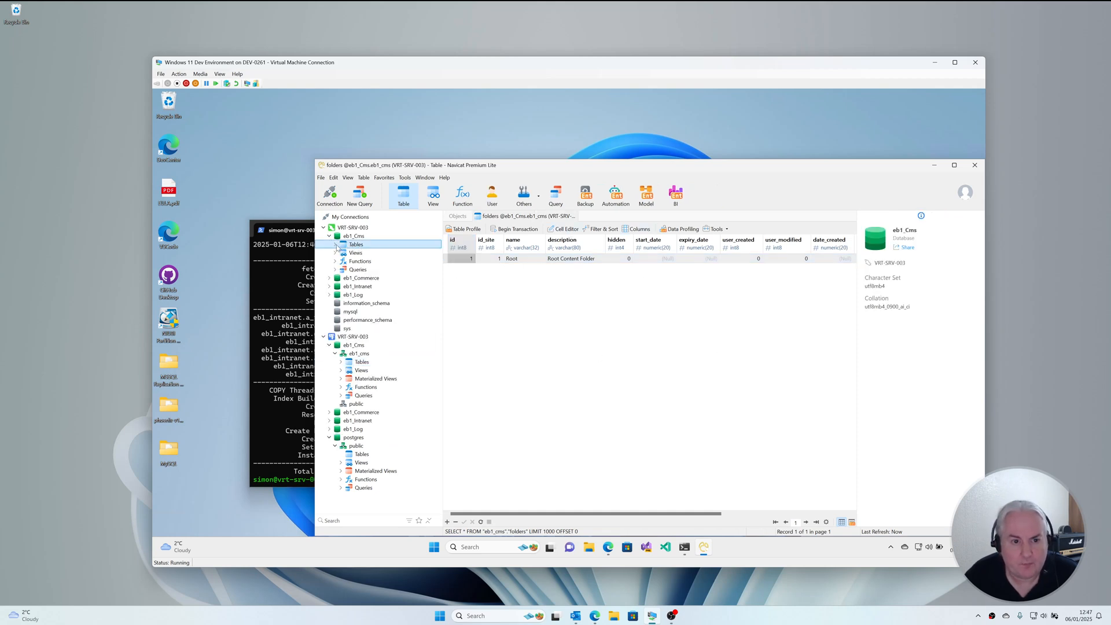
right_click(363, 304)
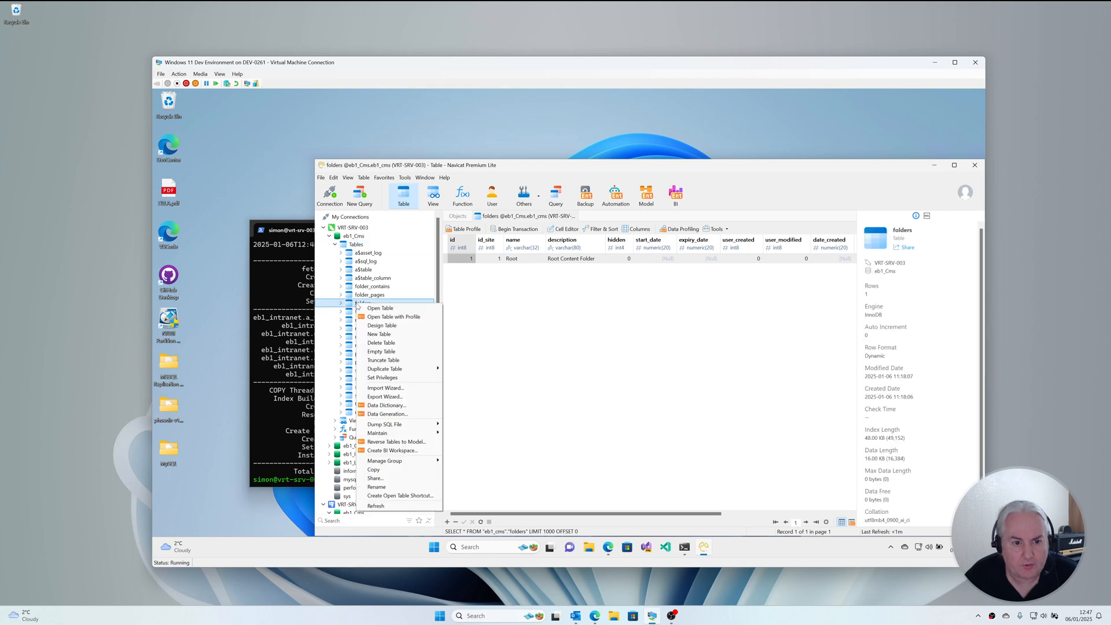
left_click(379, 307)
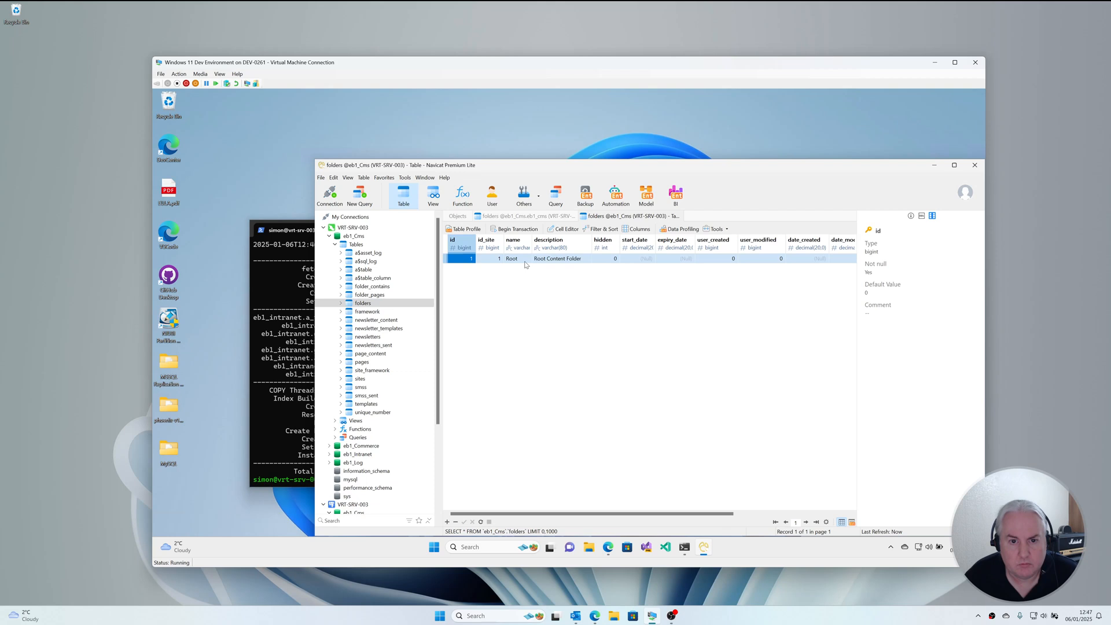
mouse_move(278, 271)
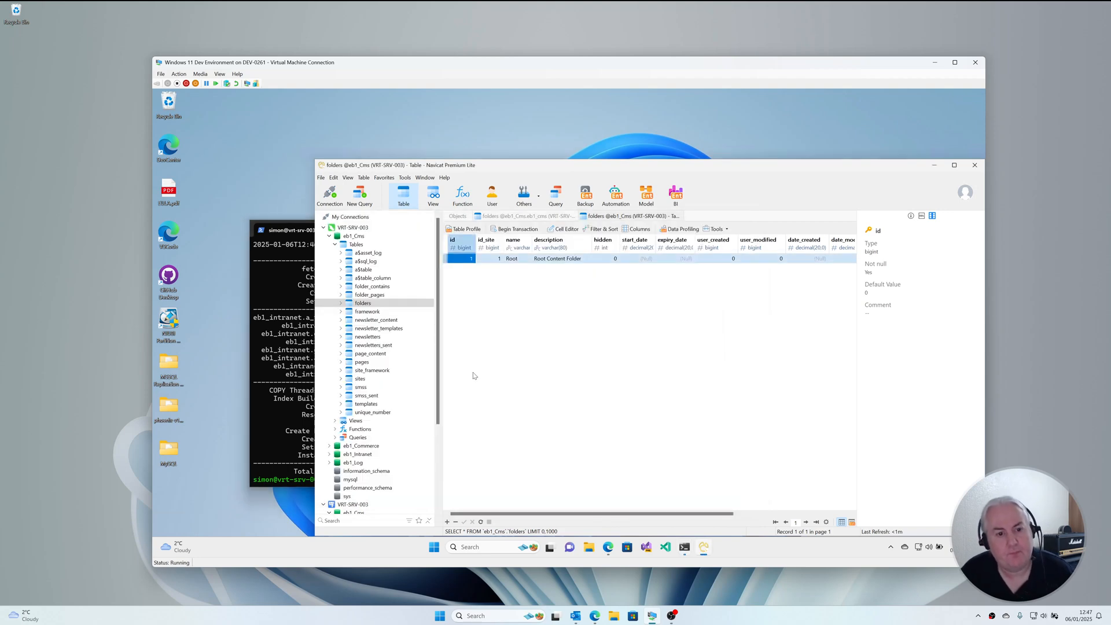
mouse_move(367, 296)
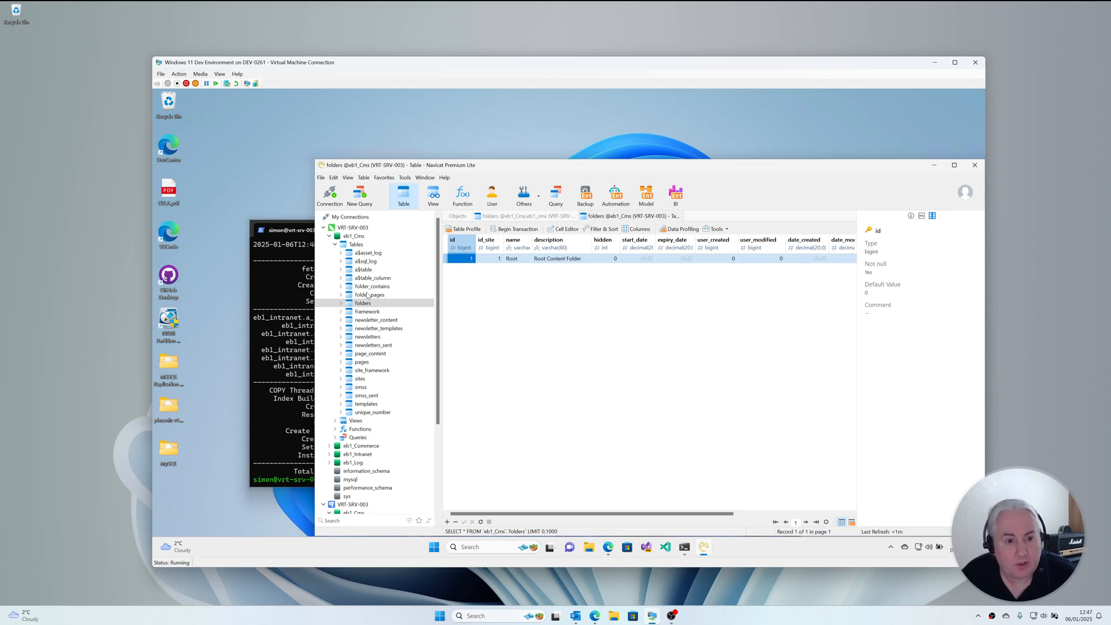
mouse_move(399, 423)
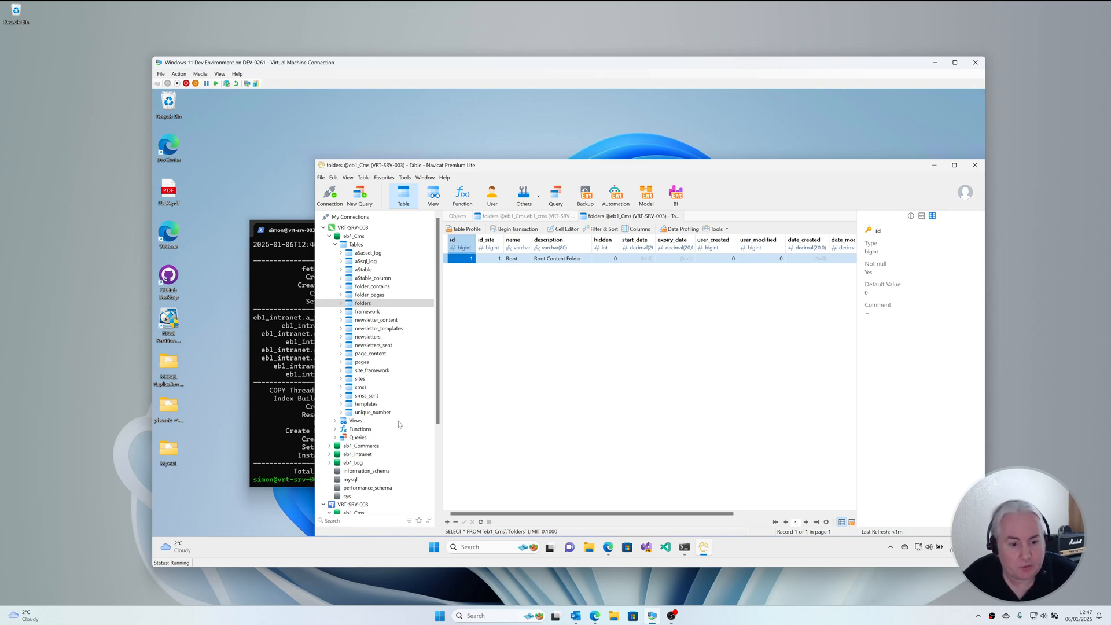